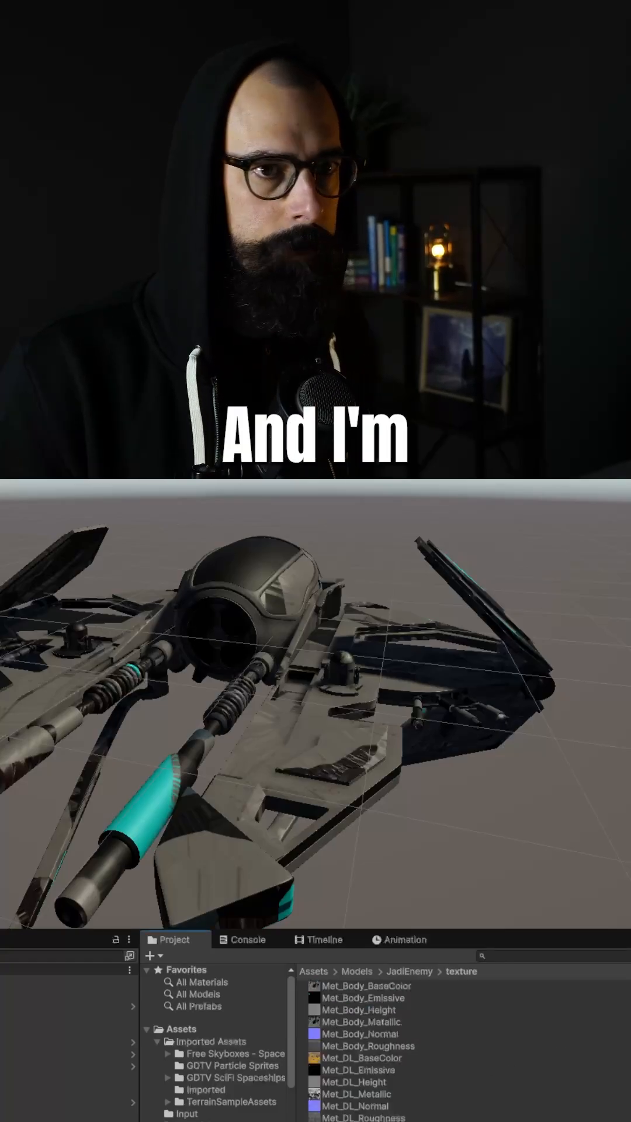
- Drag the Project panel taller to show the whole JadiEnemy texture folder
{"action": "left_click", "coordinate": [361, 1058]}
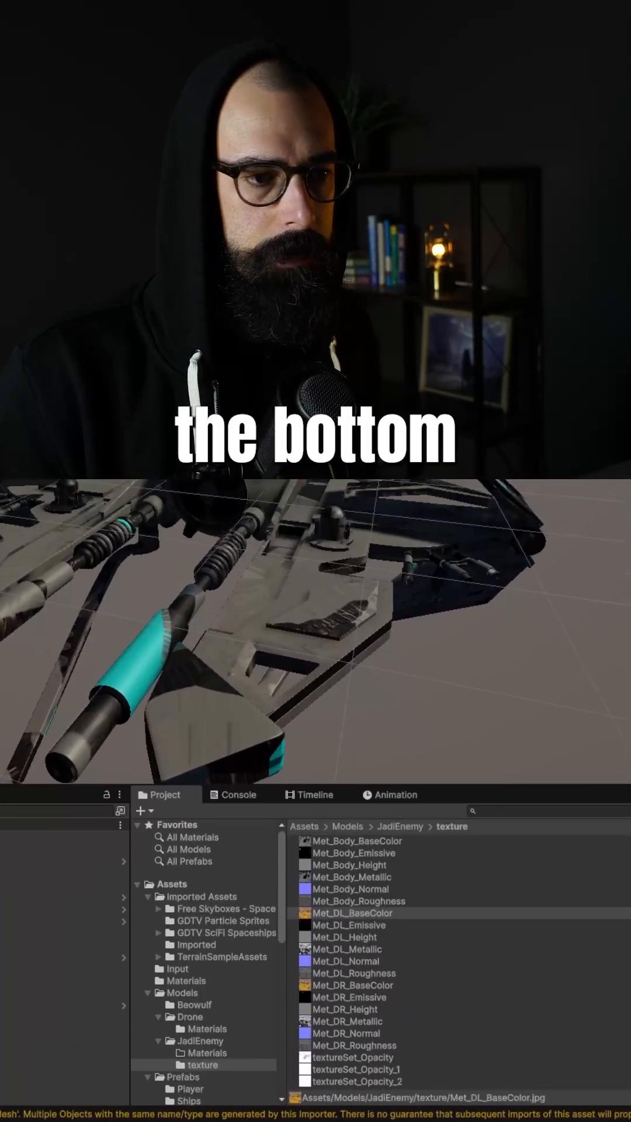
- Inspect the Met_DL_BaseColor and Met_DL_Emissive textures in the texture folder
{"action": "left_click", "coordinate": [352, 913]}
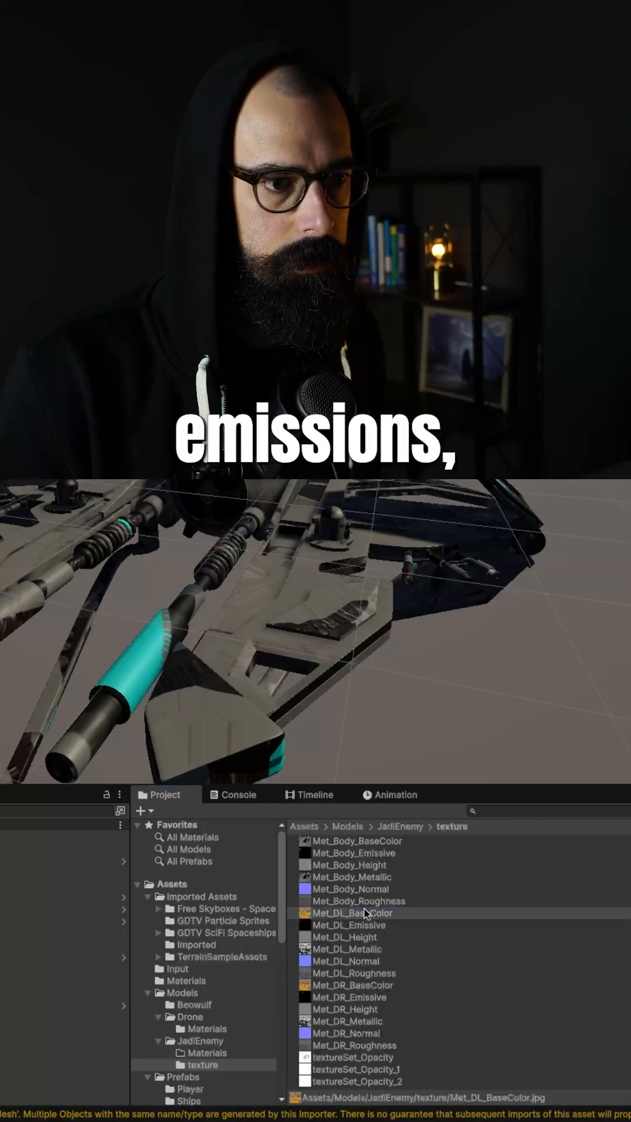
{"action": "left_click", "coordinate": [347, 913]}
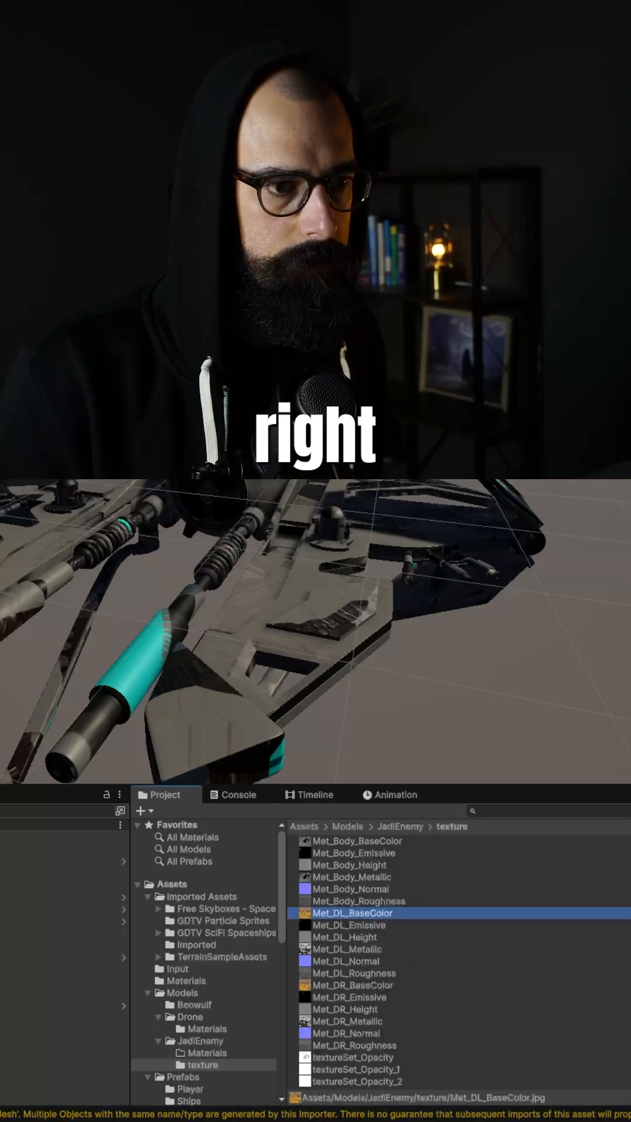
{"action": "left_click", "coordinate": [360, 925]}
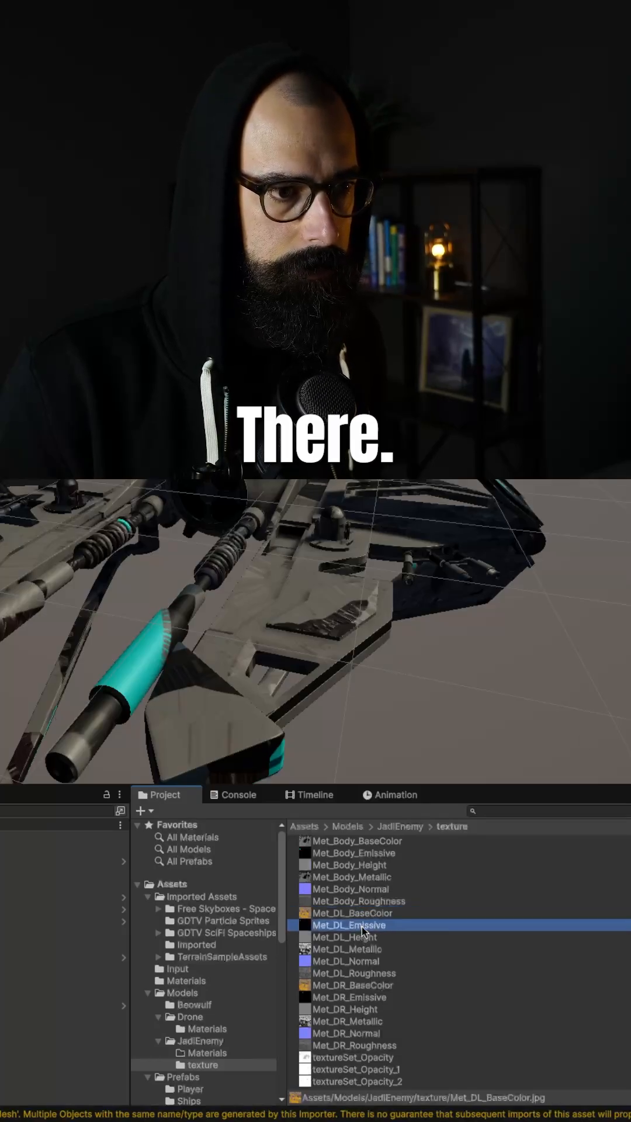
{"action": "left_click", "coordinate": [358, 913]}
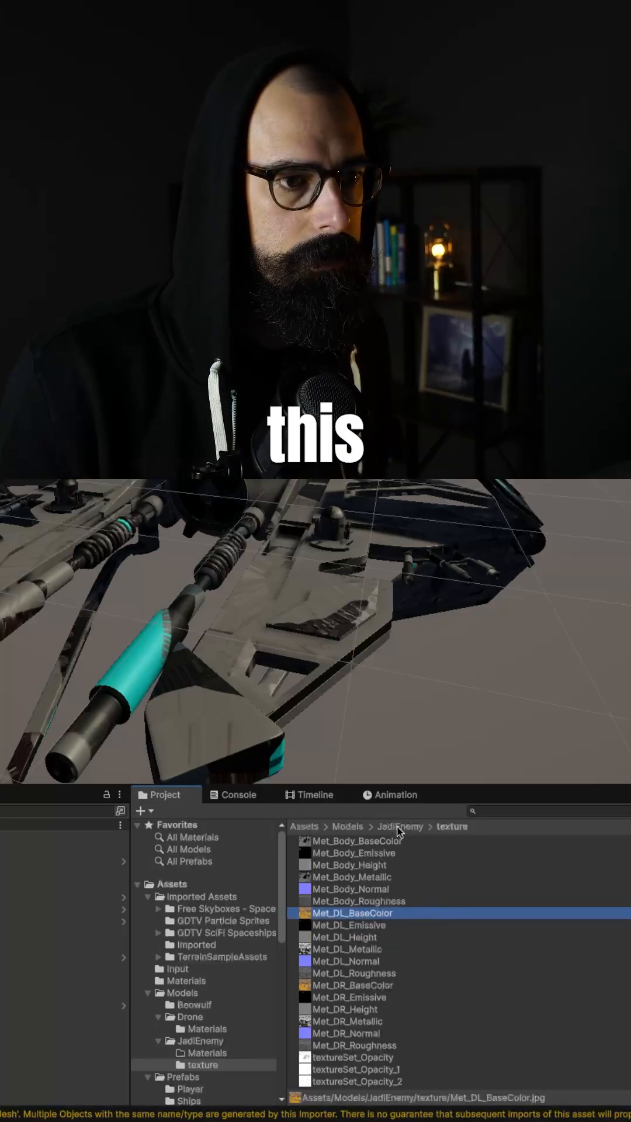
- Return to the JadiEnemy folder and select the JadiDL material
{"action": "left_click", "coordinate": [399, 826]}
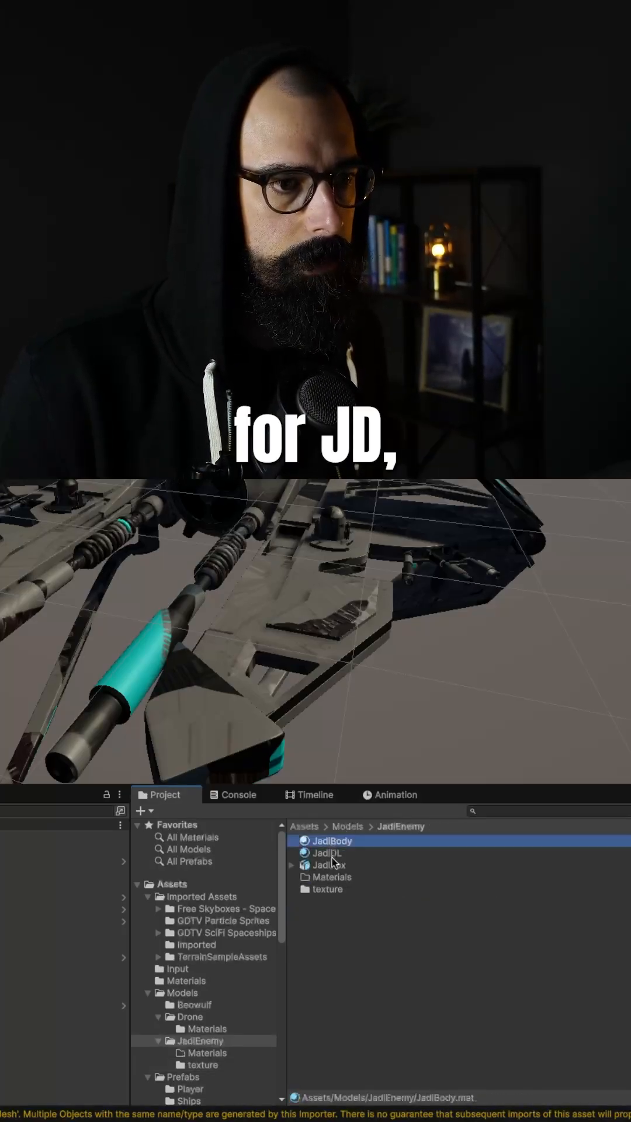
{"action": "left_click", "coordinate": [328, 854]}
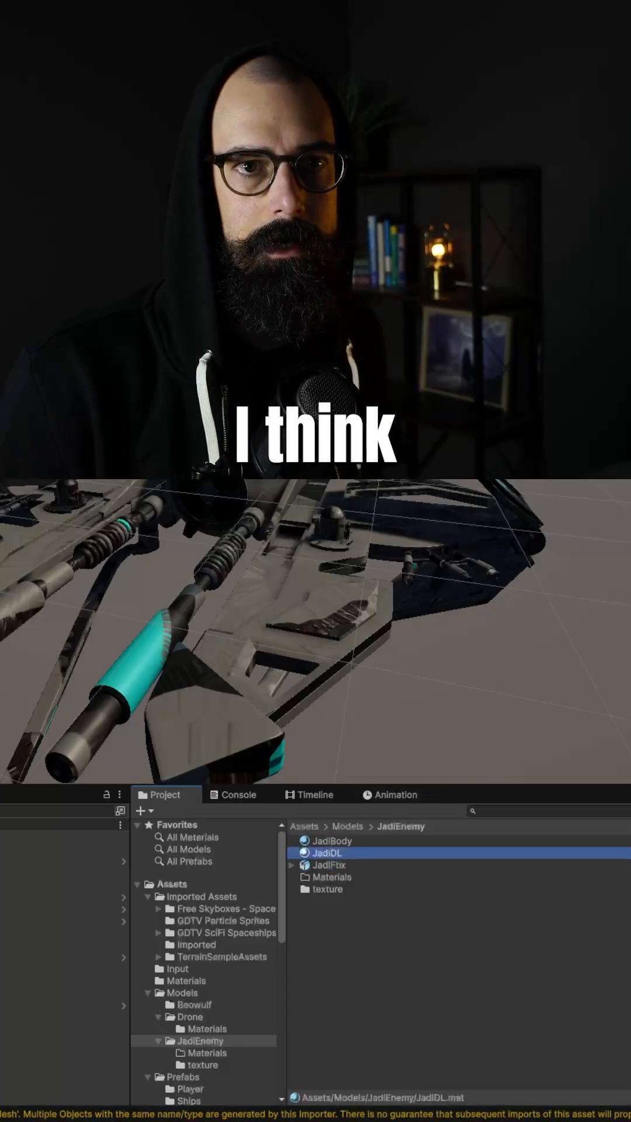